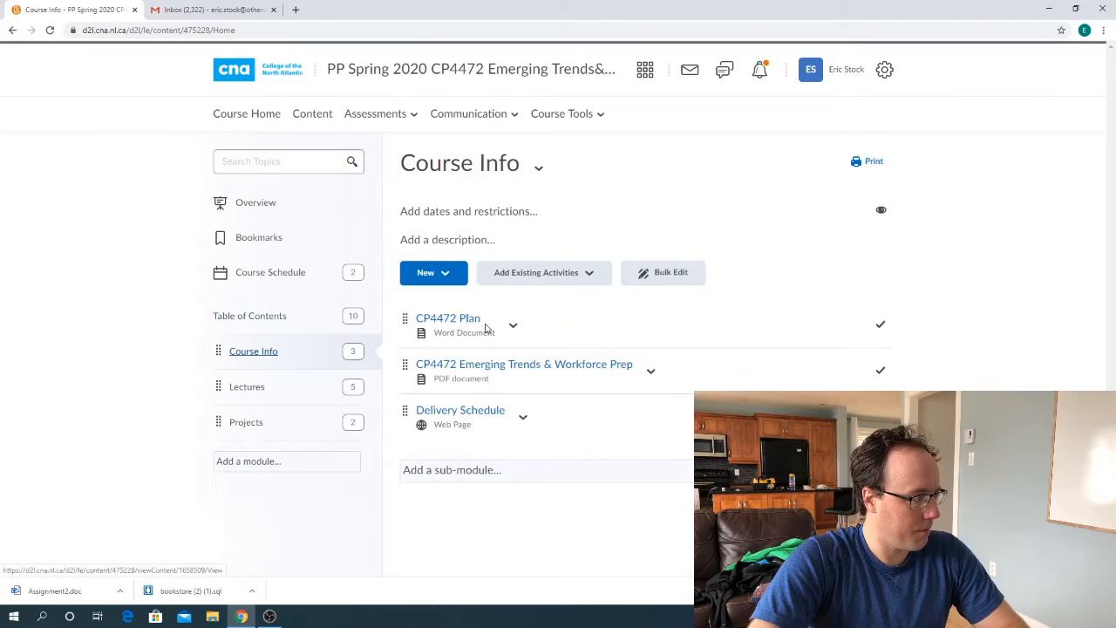
Open the CP4472 Plan Word document topic from the Course Info topic list
{"action": "left_click", "coordinate": [447, 318]}
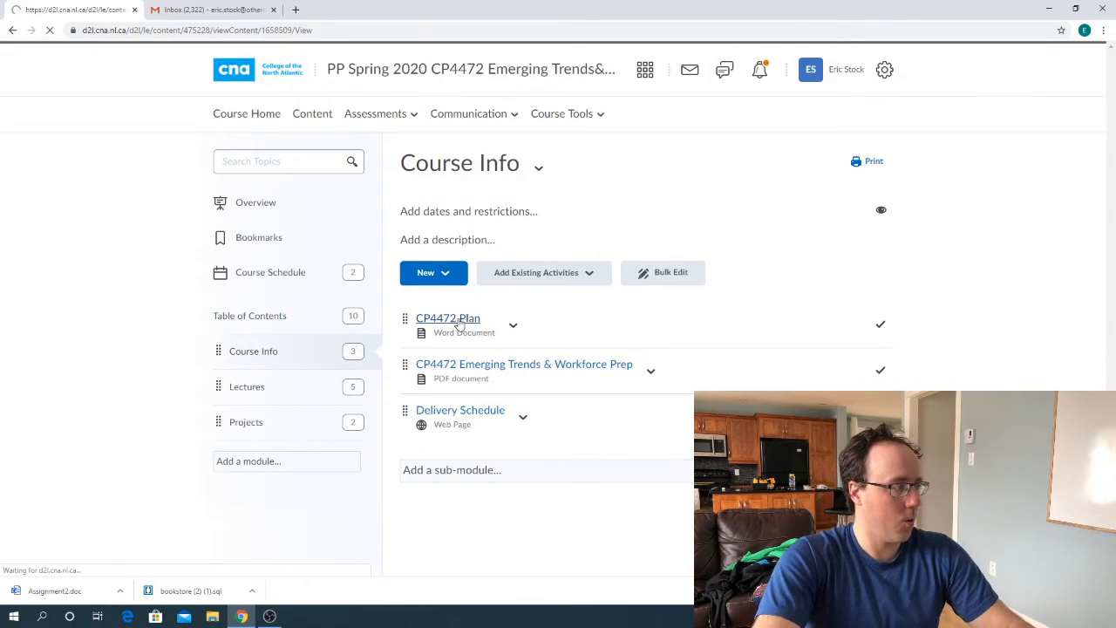
Load the CP4472 Plan page showing the course's two components and delivery methods
{"action": "left_click", "coordinate": [447, 317]}
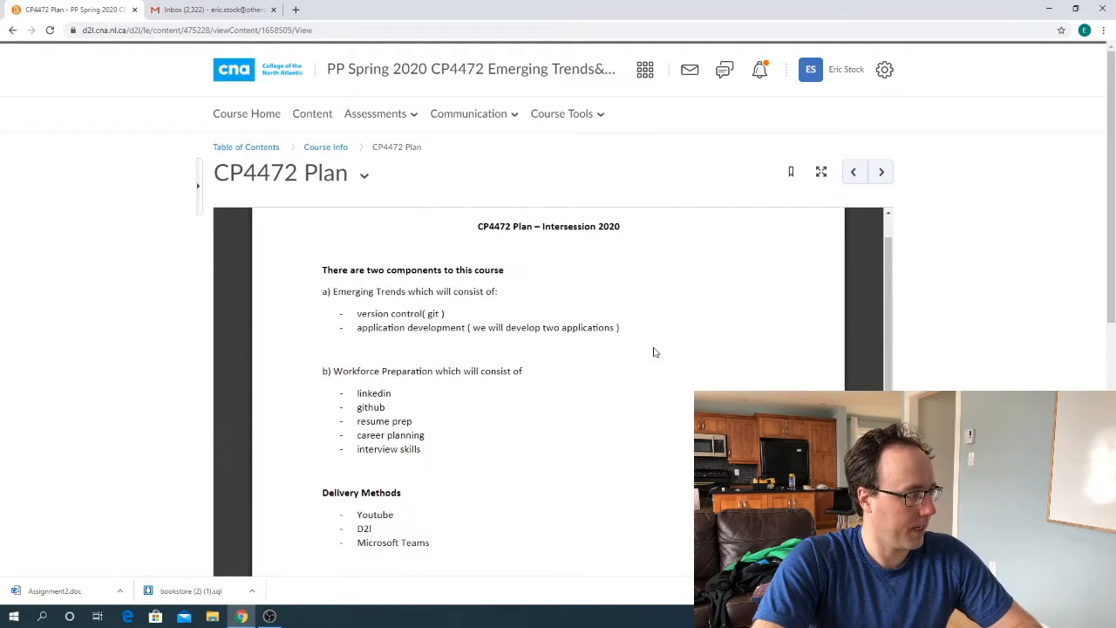
{"action": "mouse_move", "coordinate": [889, 314]}
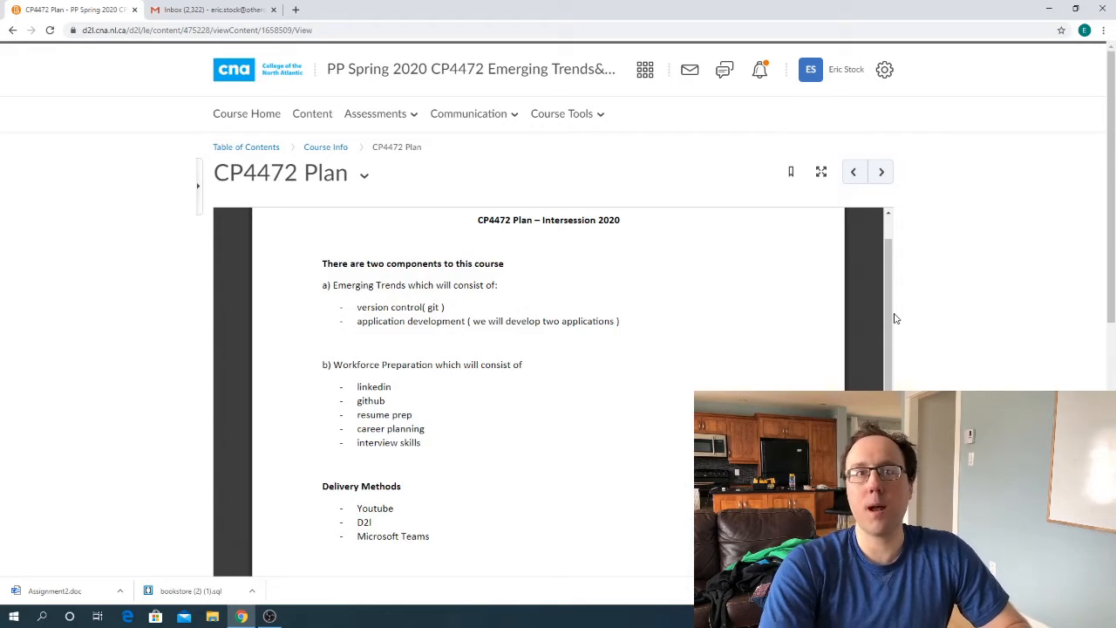
{"action": "mouse_move", "coordinate": [926, 358]}
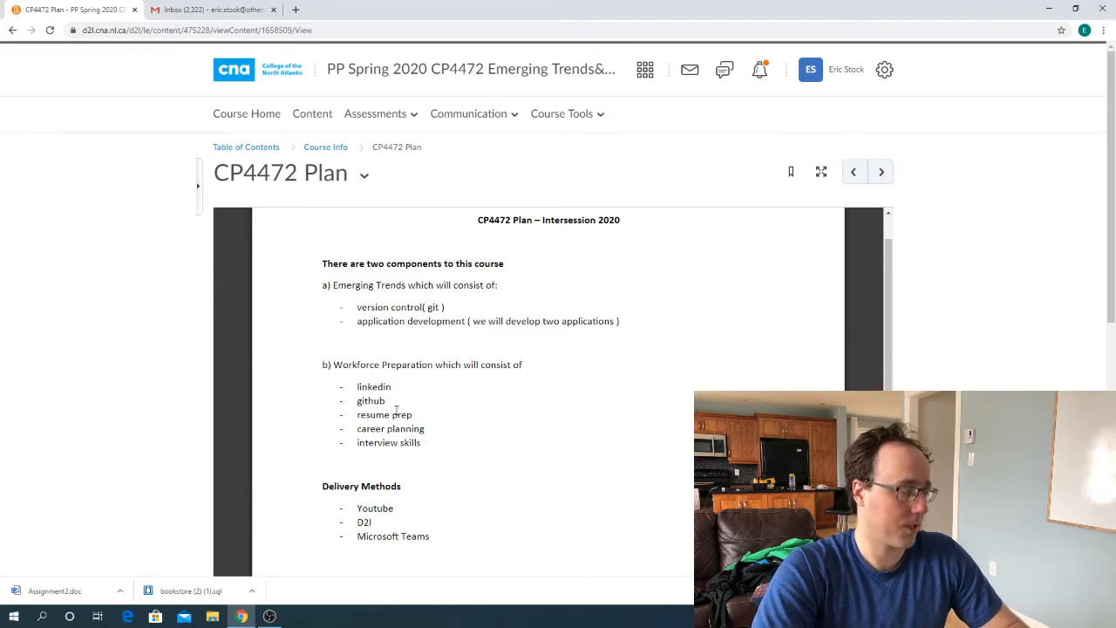
Review the plan document, then show the Projects module and choose the Connect Four Assignment
{"action": "scroll", "scroll_direction": "down", "scroll_amount": 3}
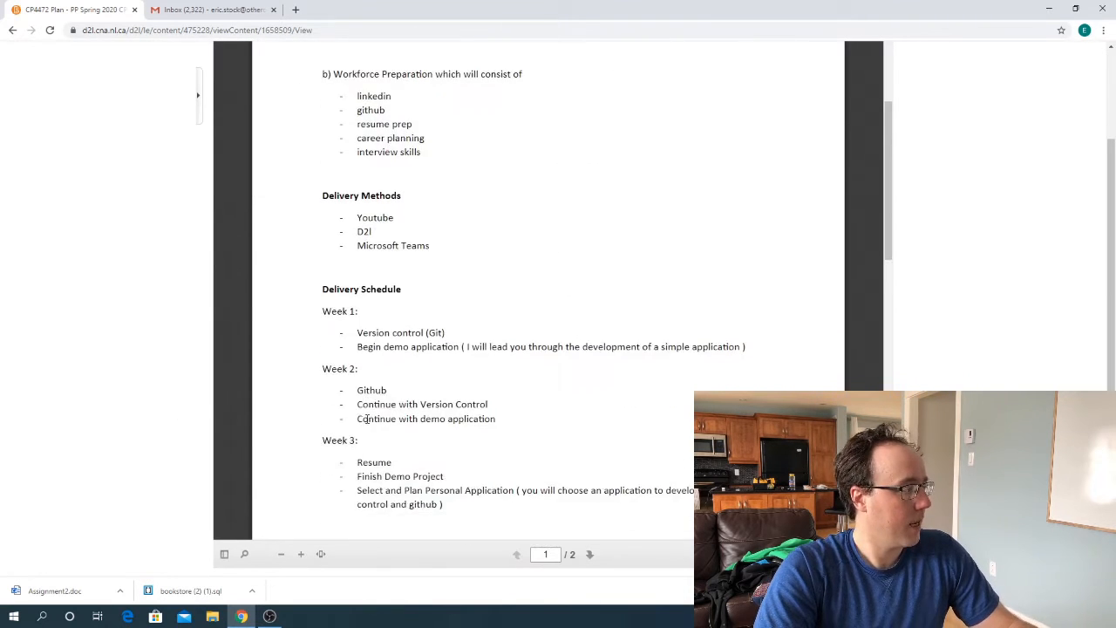
{"action": "scroll", "scroll_direction": "down", "scroll_amount": 3}
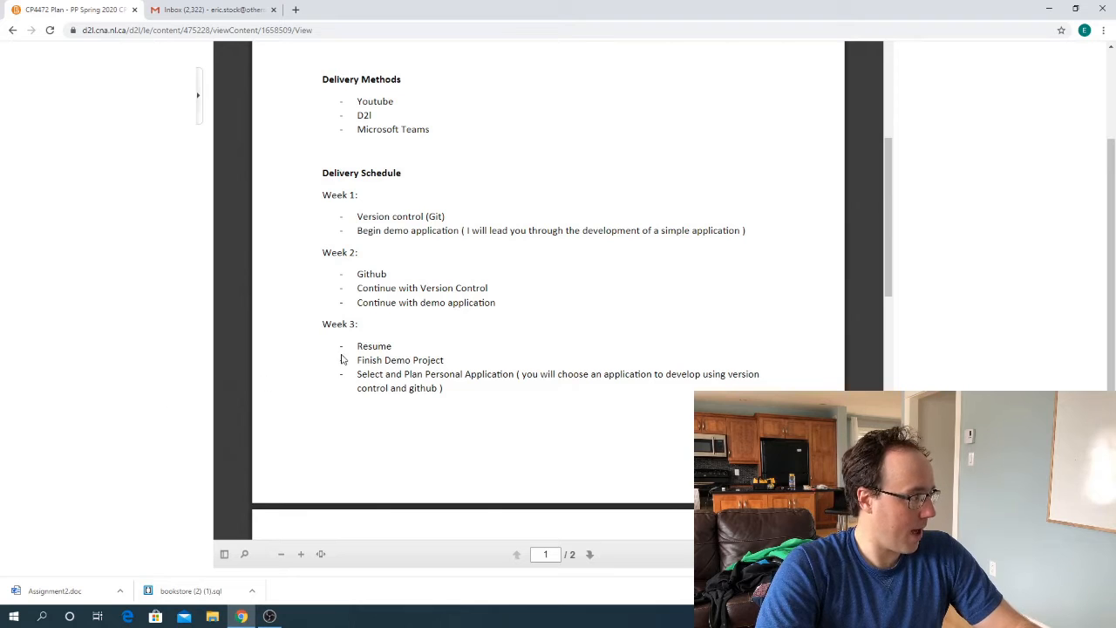
{"action": "mouse_move", "coordinate": [399, 351]}
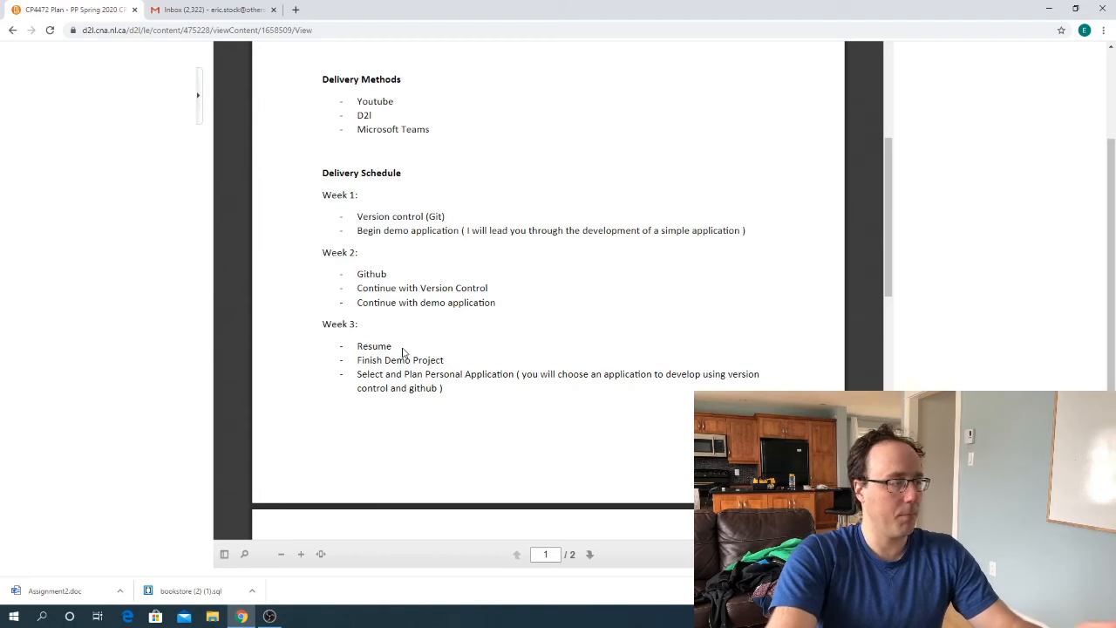
{"action": "scroll", "scroll_direction": "up", "scroll_amount": 3}
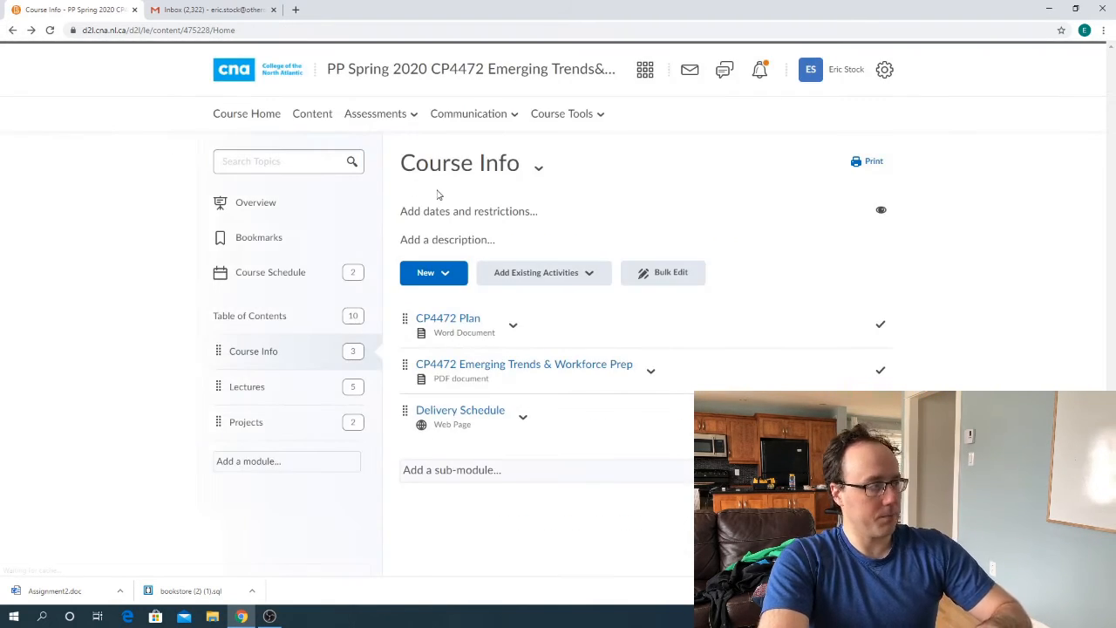
{"action": "left_click", "coordinate": [246, 422]}
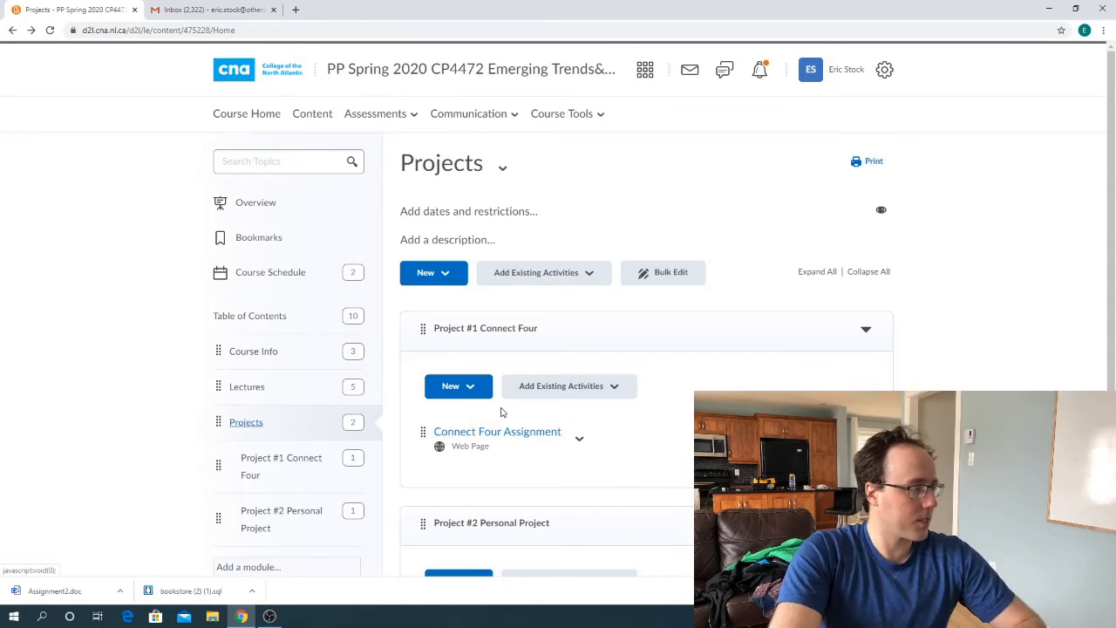
{"action": "left_click", "coordinate": [497, 431]}
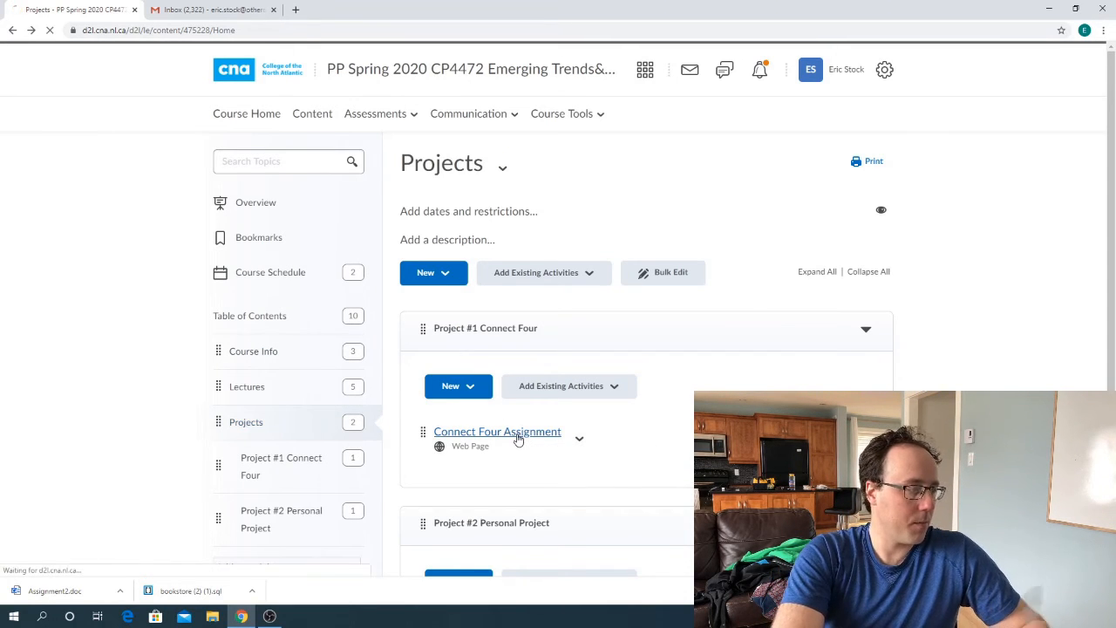
Load the Connect Four Assignment page with its due date and submission instructions
{"action": "left_click", "coordinate": [497, 430]}
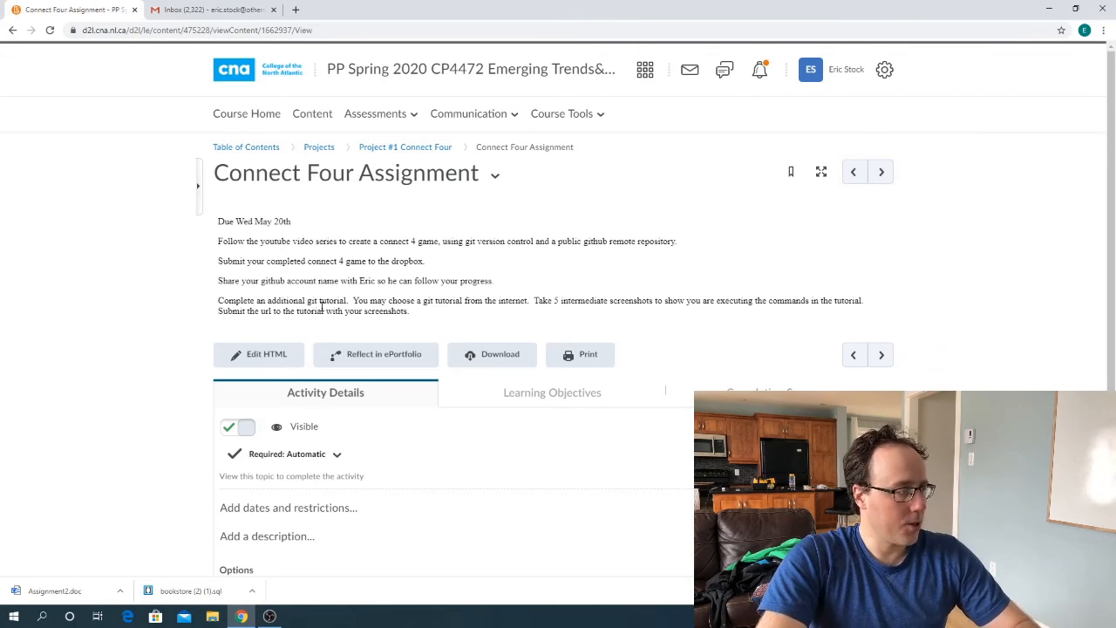
{"action": "mouse_move", "coordinate": [319, 146]}
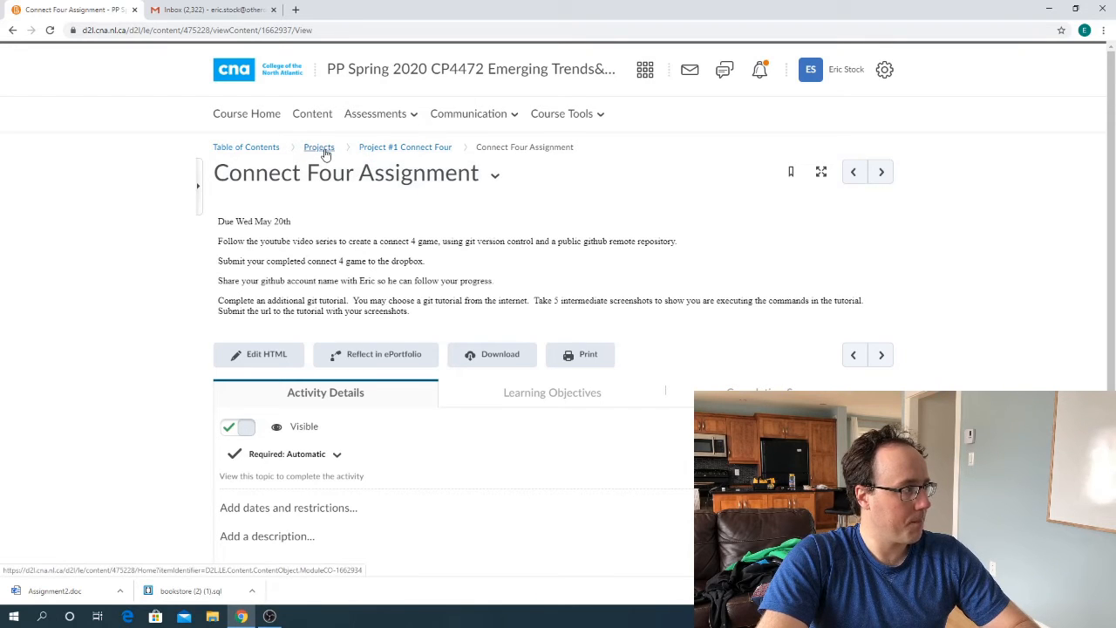
Return to Projects via the breadcrumb and show Project #2's Personal Project Plan, due May 27th
{"action": "left_click", "coordinate": [318, 146]}
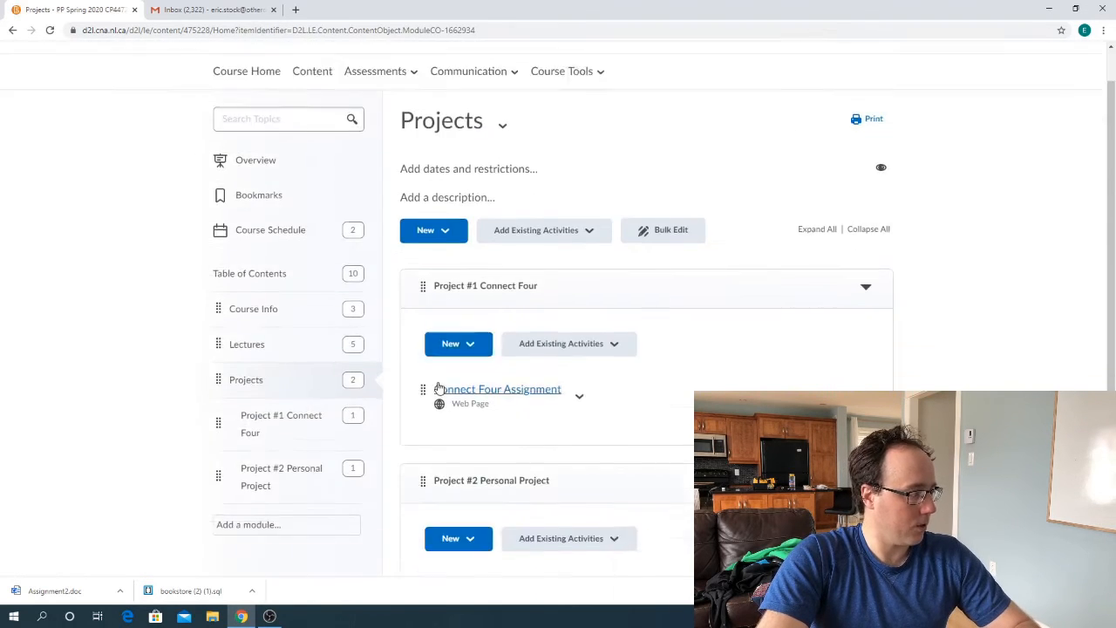
{"action": "scroll", "scroll_direction": "down", "scroll_amount": 3}
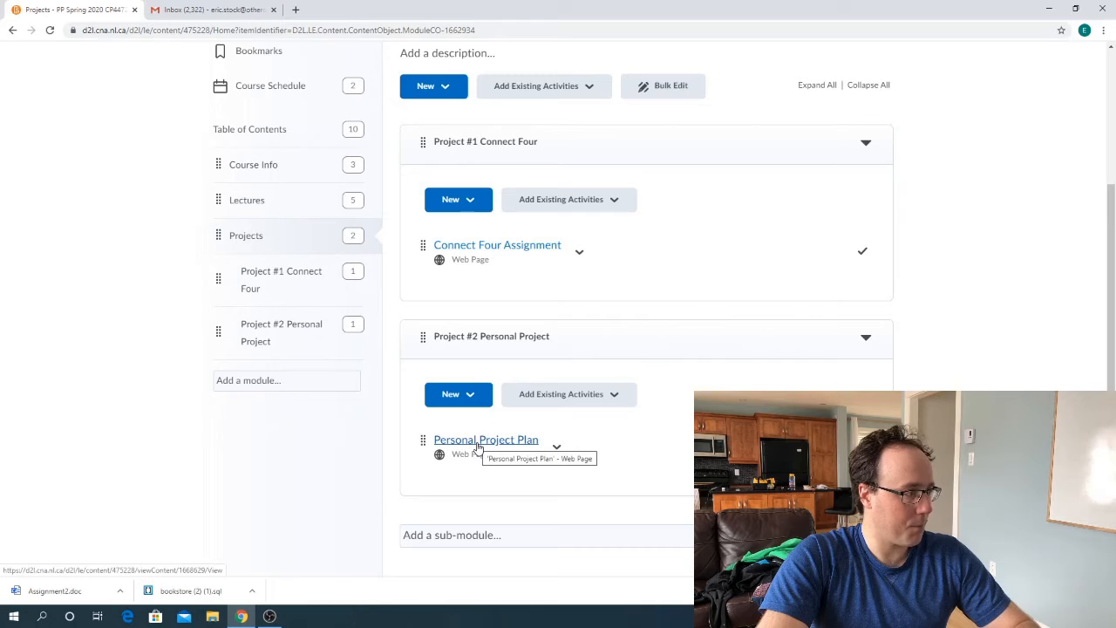
{"action": "left_click", "coordinate": [486, 439]}
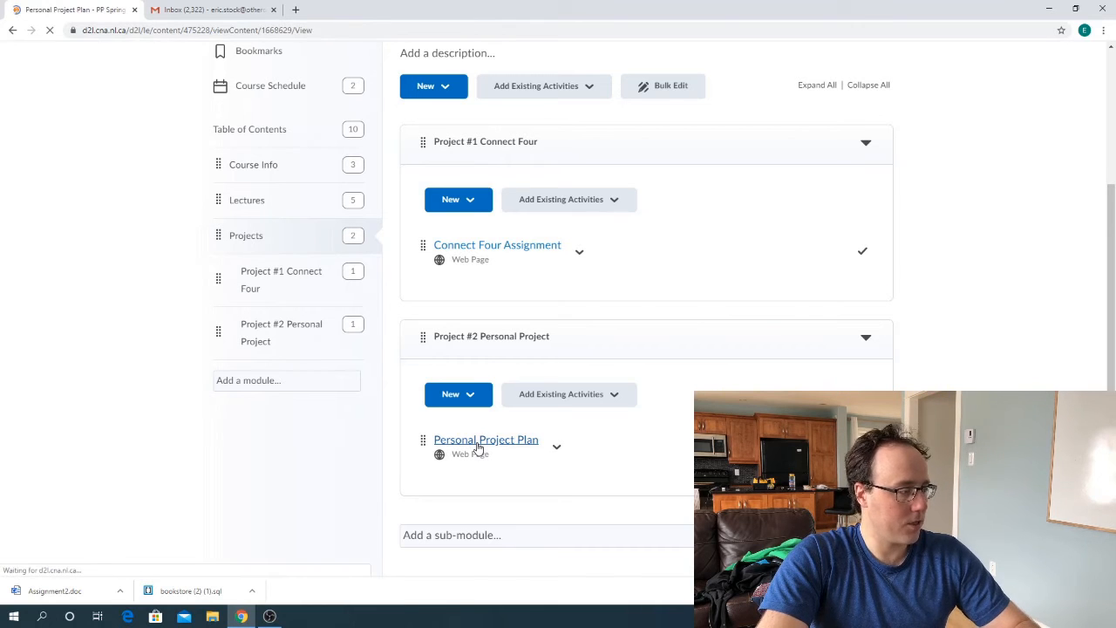
{"action": "left_click", "coordinate": [485, 440]}
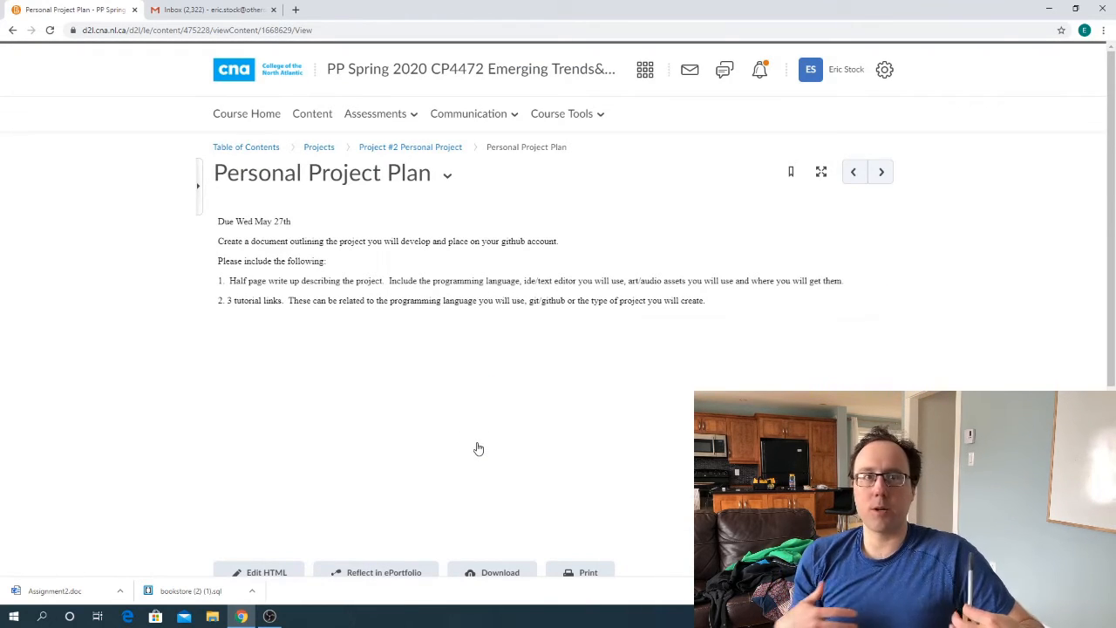